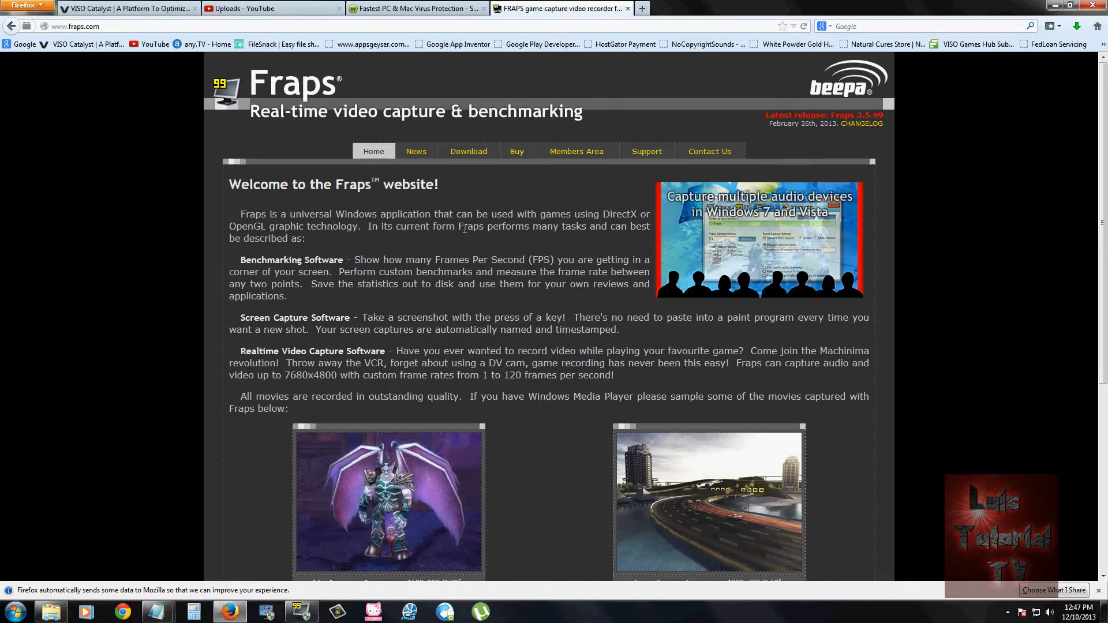
{"action": "mouse_move", "coordinate": [692, 309]}
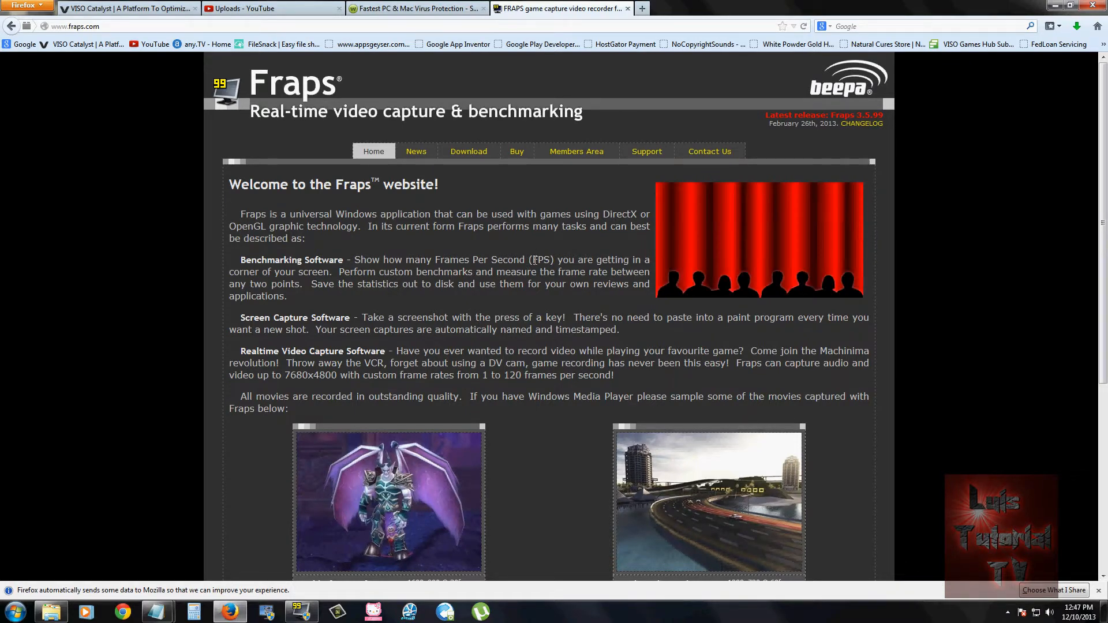
{"action": "mouse_move", "coordinate": [469, 151]}
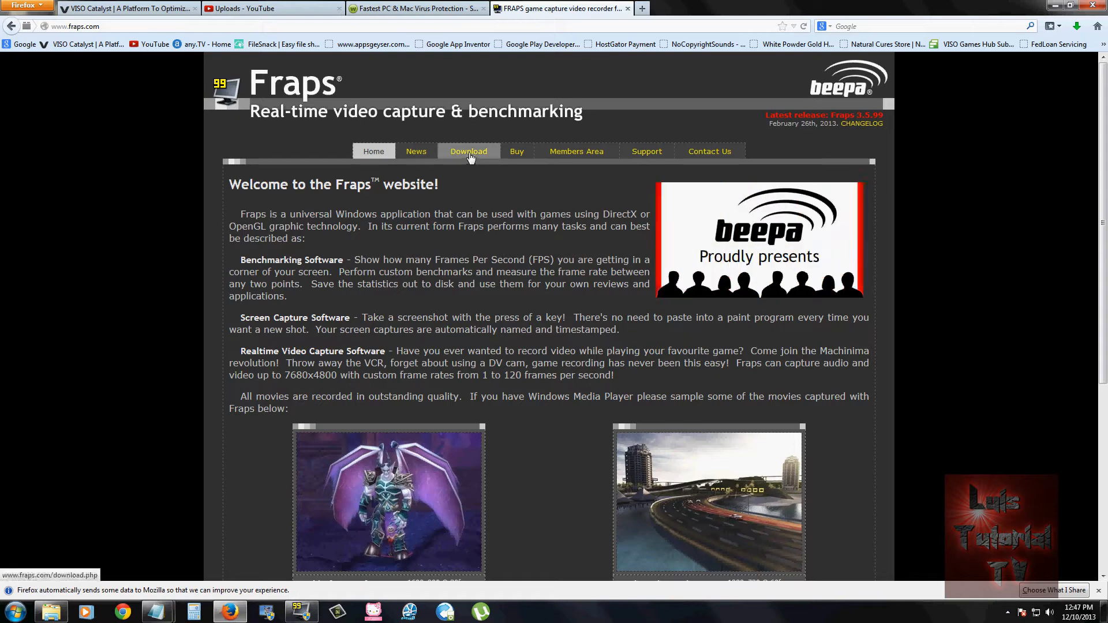
Download the Fraps 3.5.99 setup file (2.2 MB) from the fraps.com Download page.
{"action": "left_click", "coordinate": [468, 150]}
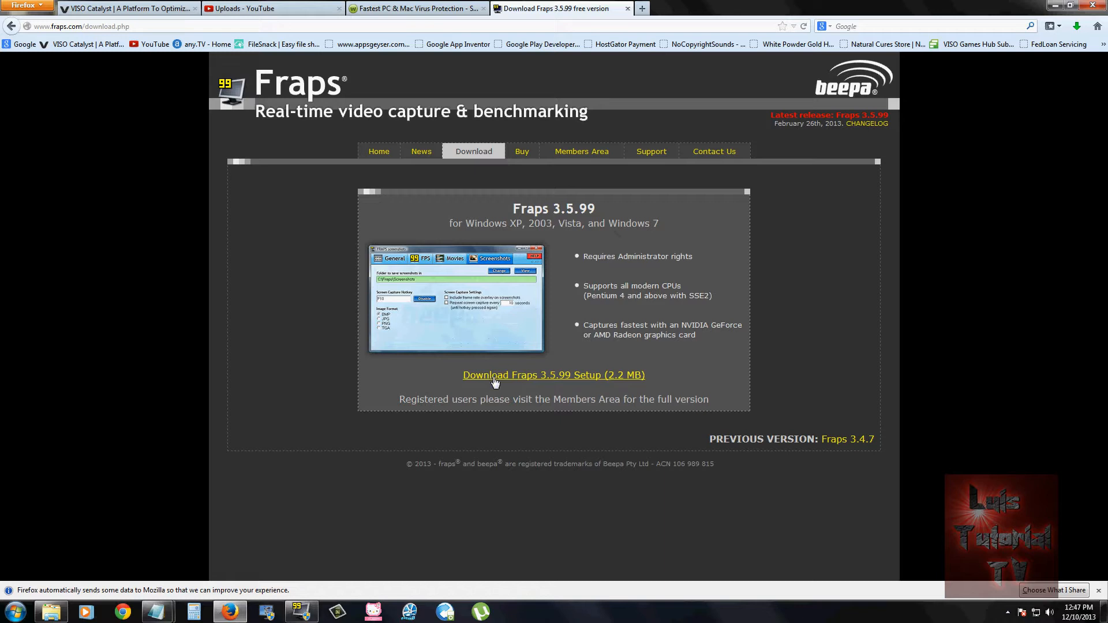
{"action": "mouse_move", "coordinate": [570, 378]}
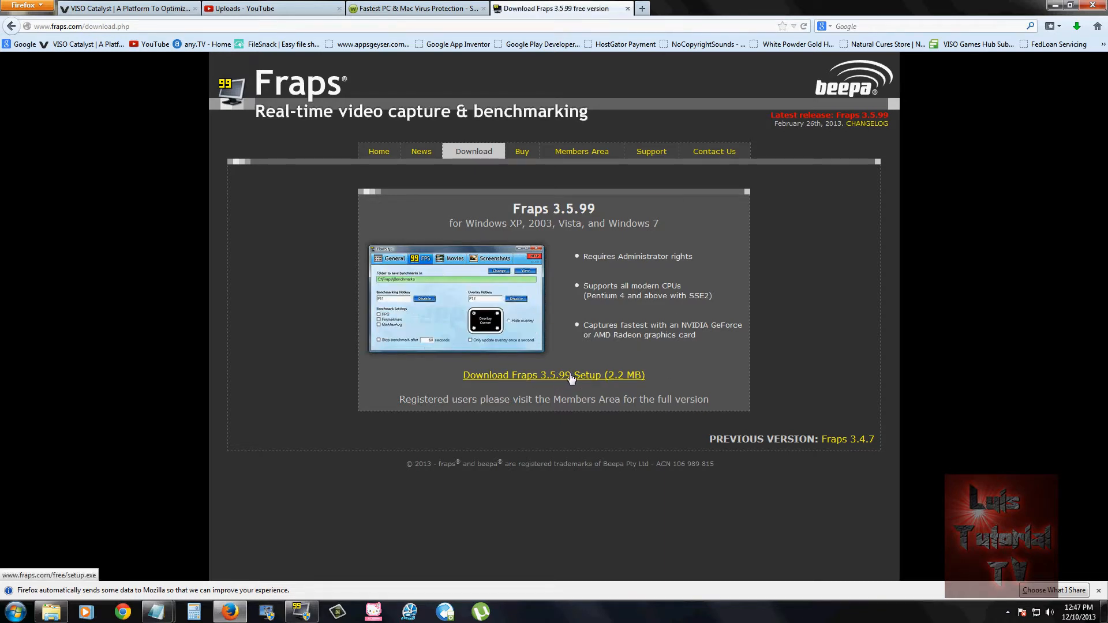
{"action": "left_click", "coordinate": [553, 374]}
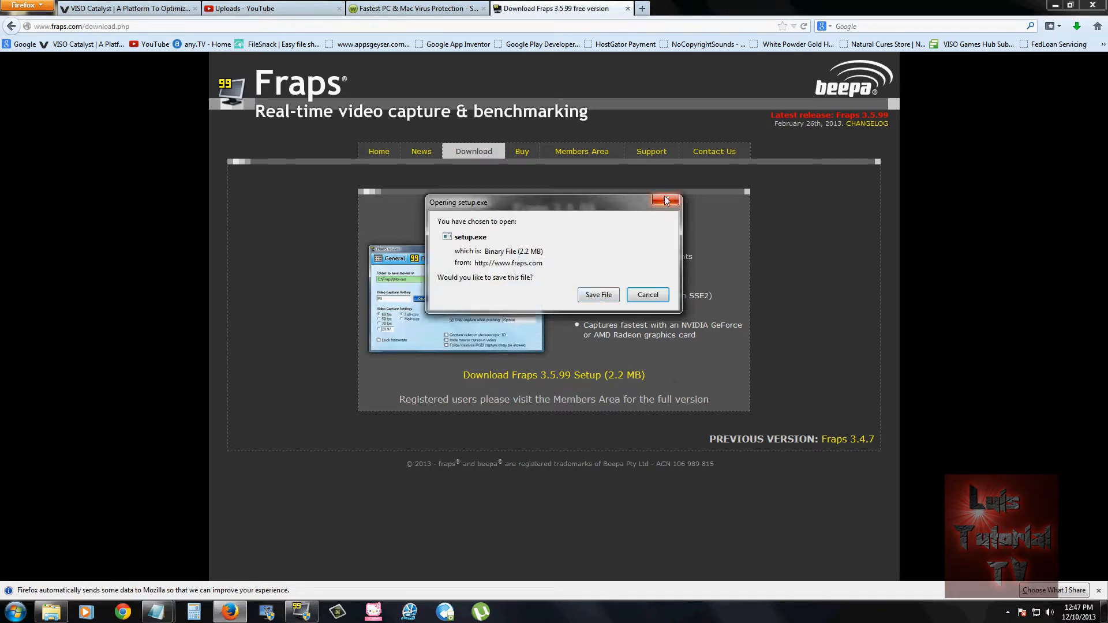
Dismiss the download prompt, check Fraps' General tab, then return to the FPS settings.
{"action": "left_click", "coordinate": [664, 201]}
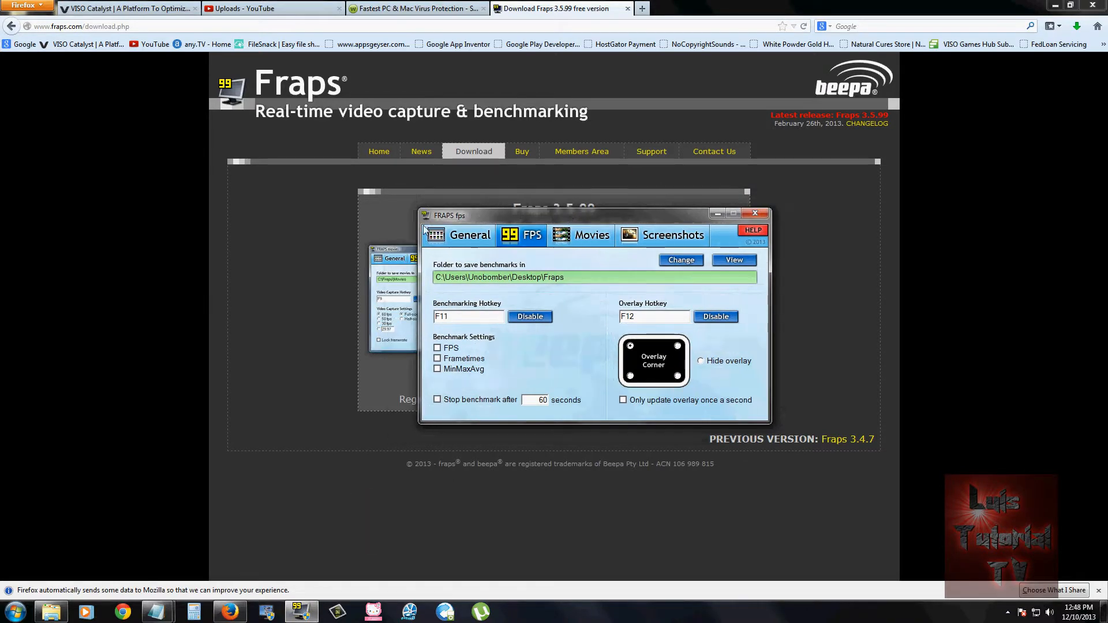
{"action": "left_click", "coordinate": [469, 235]}
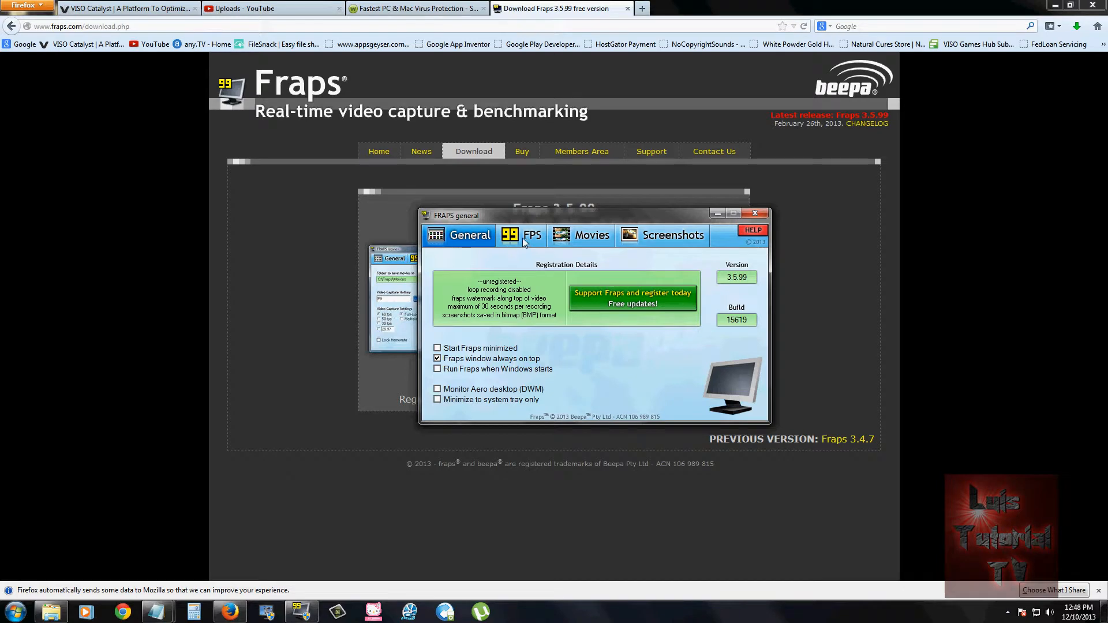
{"action": "left_click", "coordinate": [522, 235]}
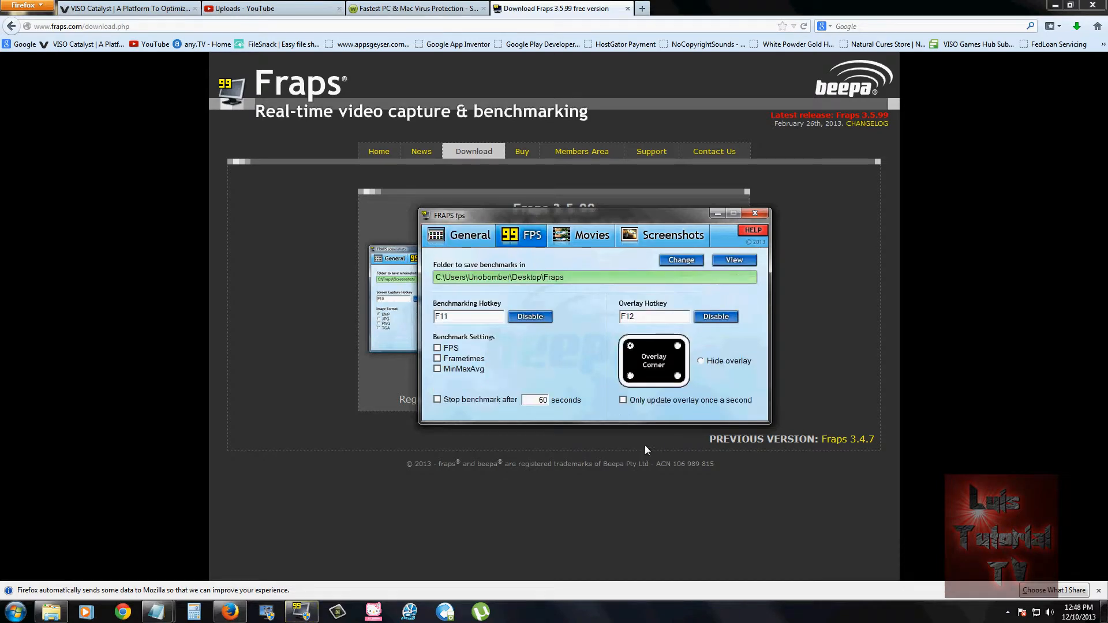
{"action": "mouse_move", "coordinate": [601, 223]}
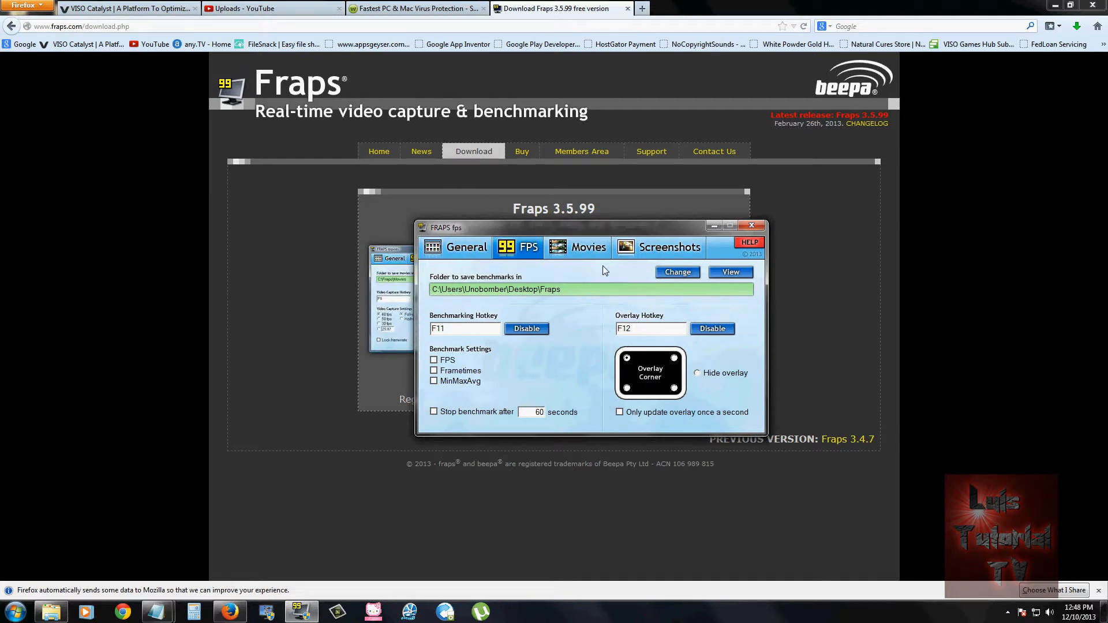
In the Movies tab, set the video capture hotkey to F9 and record at 30 fps.
{"action": "left_click", "coordinate": [578, 247]}
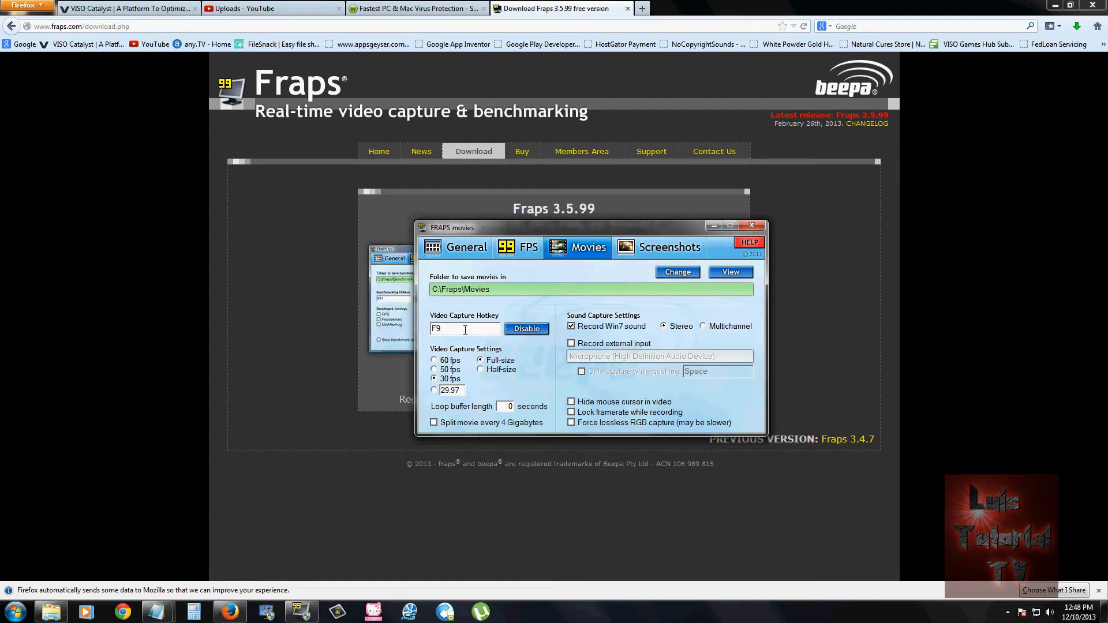
{"action": "triple_click", "coordinate": [464, 328]}
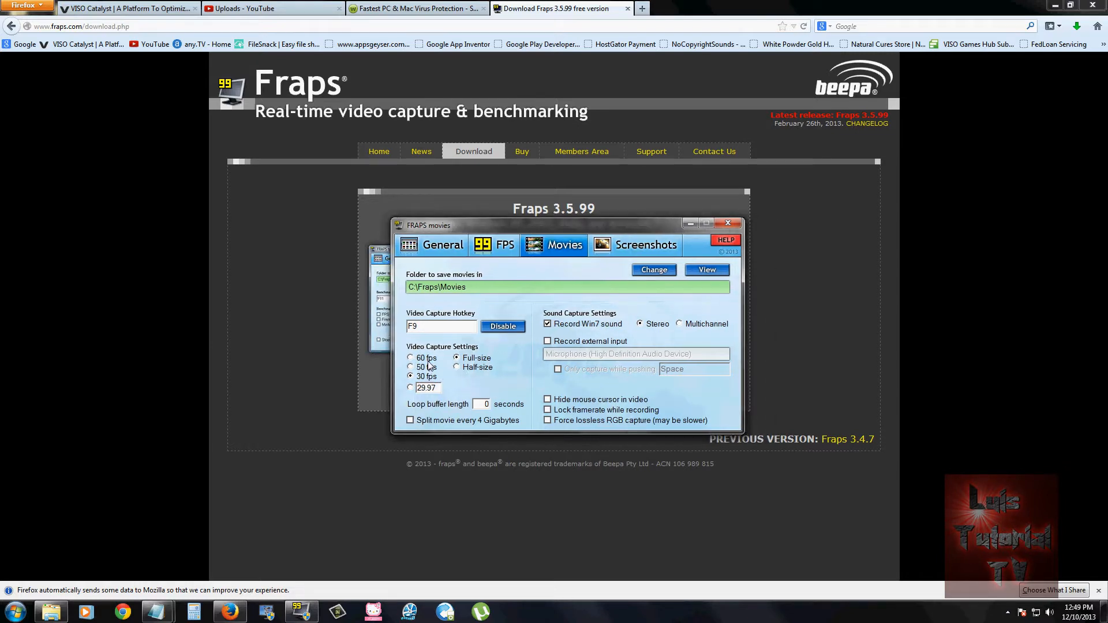
{"action": "mouse_move", "coordinate": [444, 394]}
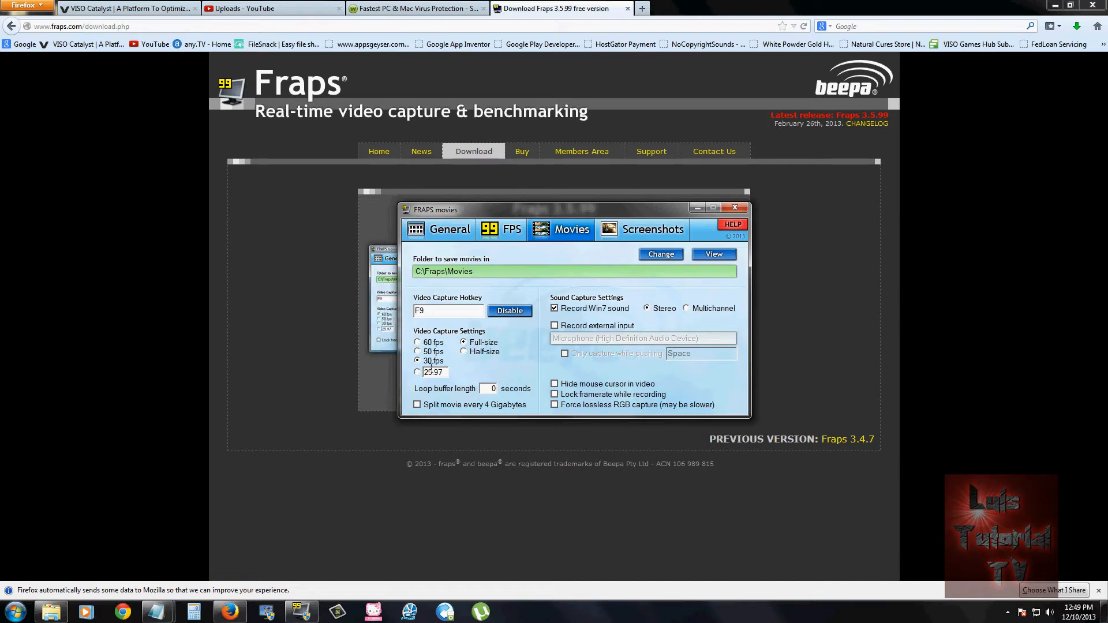
{"action": "left_click", "coordinate": [418, 372]}
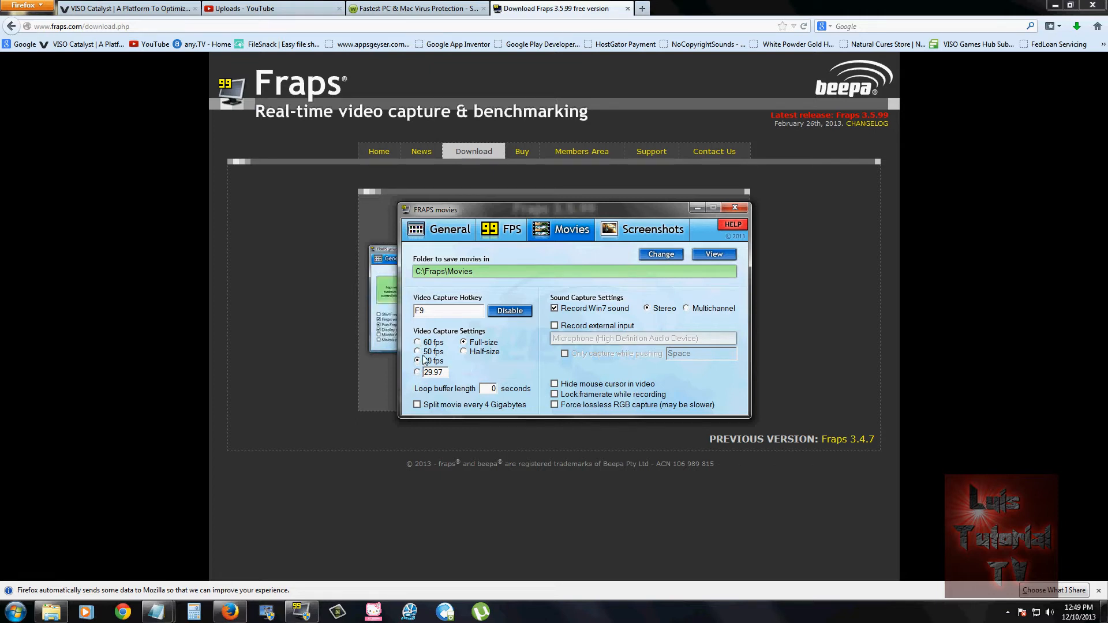
{"action": "left_click", "coordinate": [418, 360]}
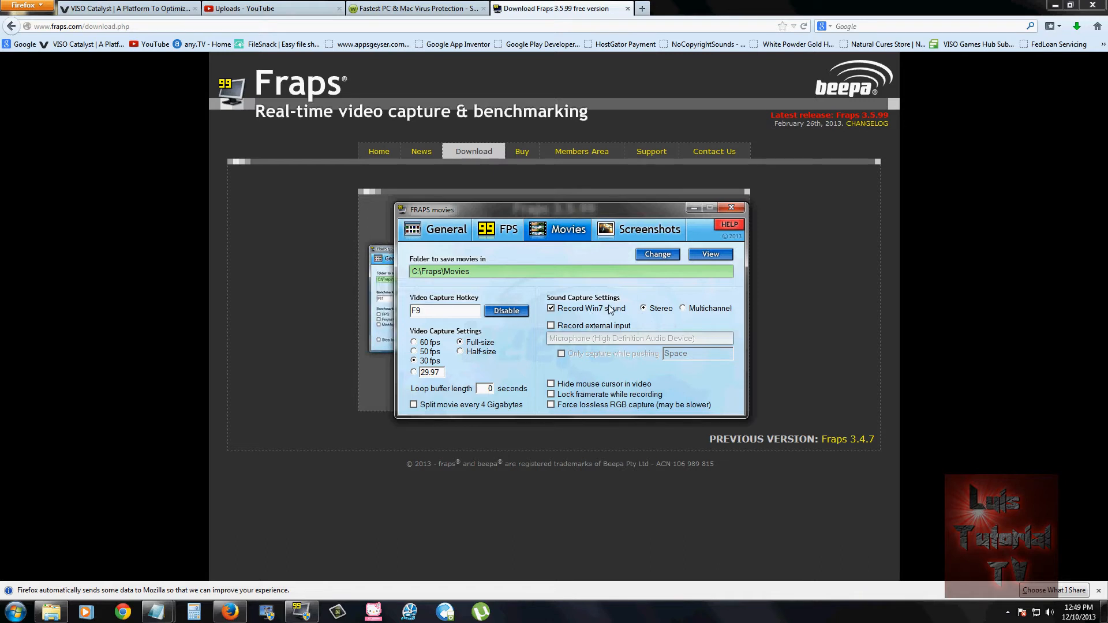
{"action": "mouse_move", "coordinate": [614, 317]}
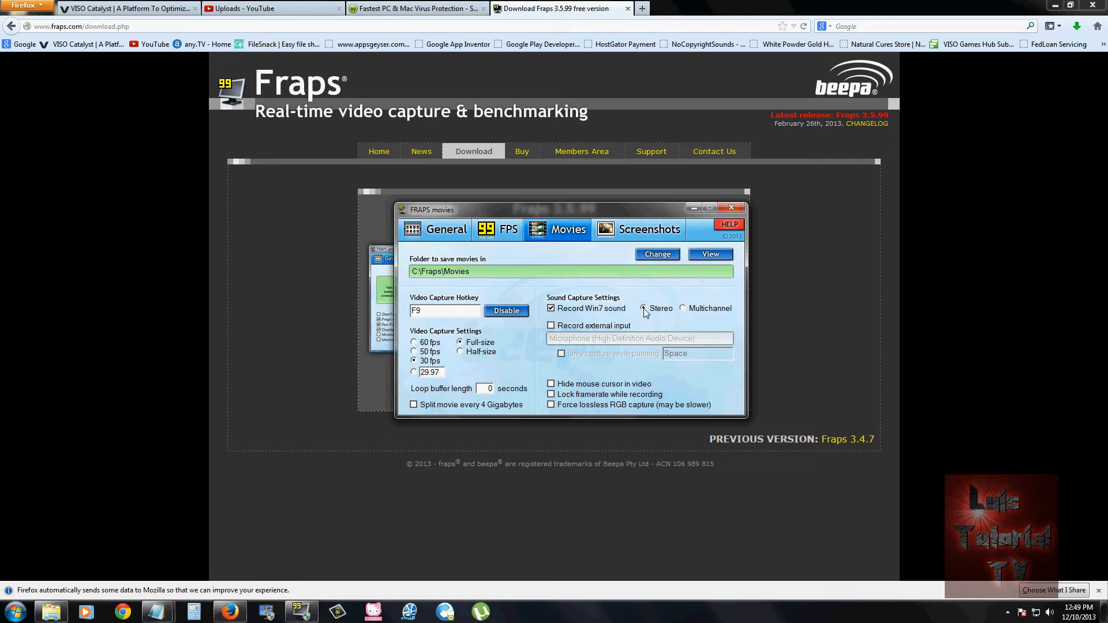
{"action": "left_click", "coordinate": [550, 325]}
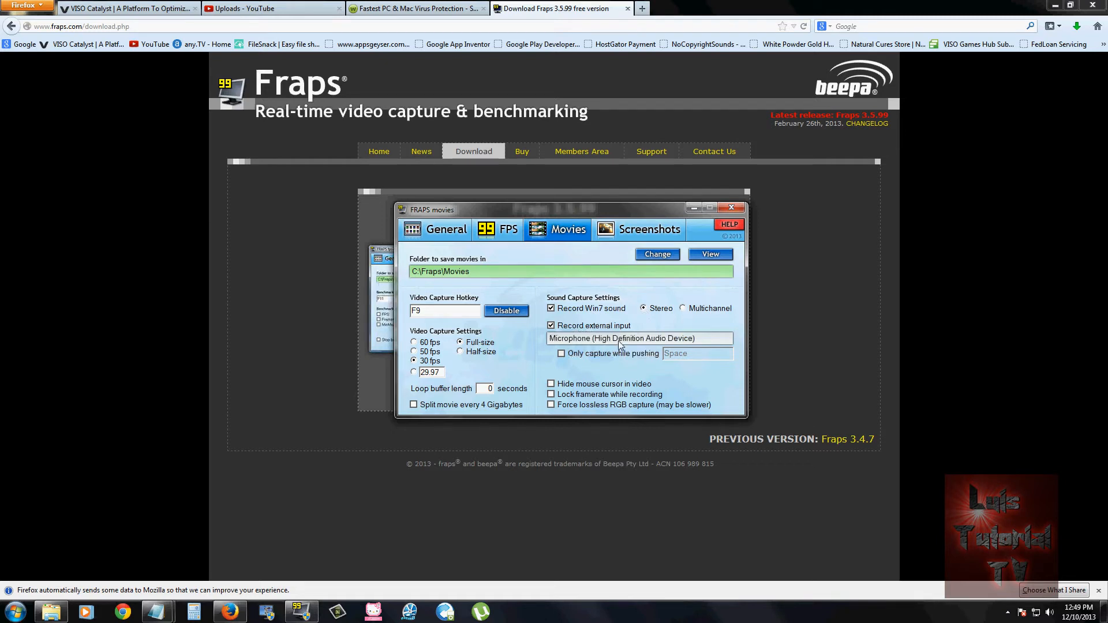
{"action": "left_click", "coordinate": [551, 326]}
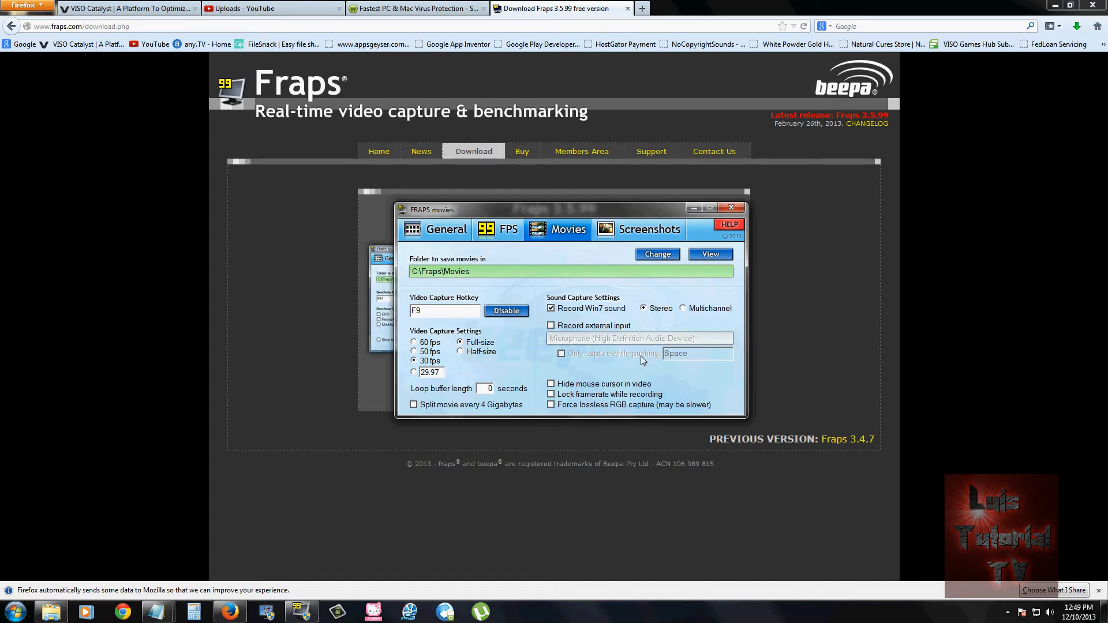
{"action": "mouse_move", "coordinate": [428, 307]}
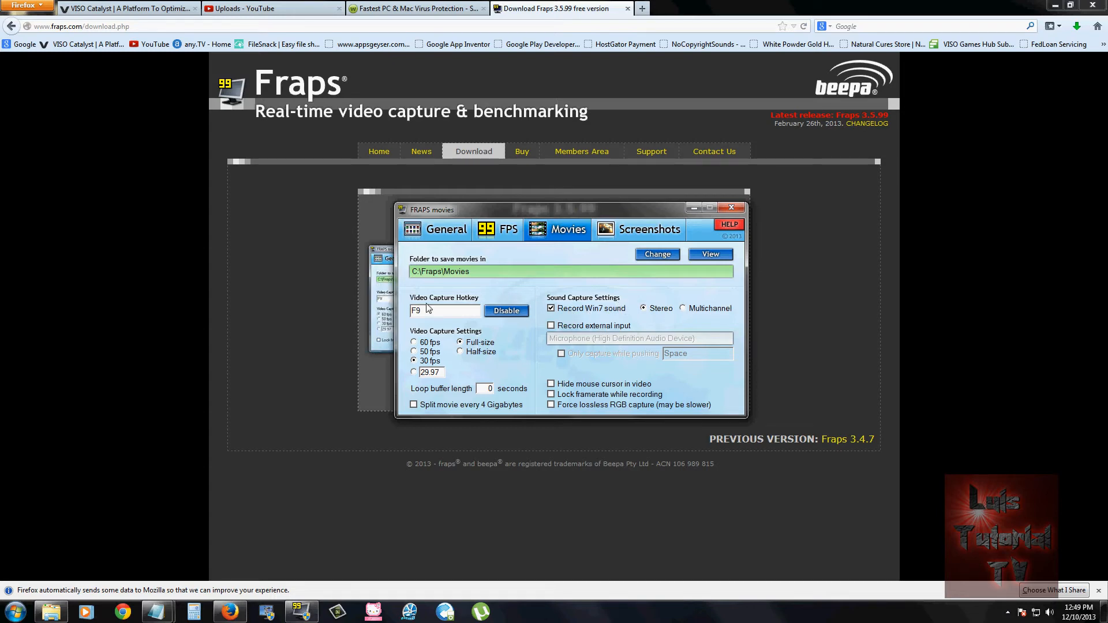
{"action": "left_click", "coordinate": [731, 208]}
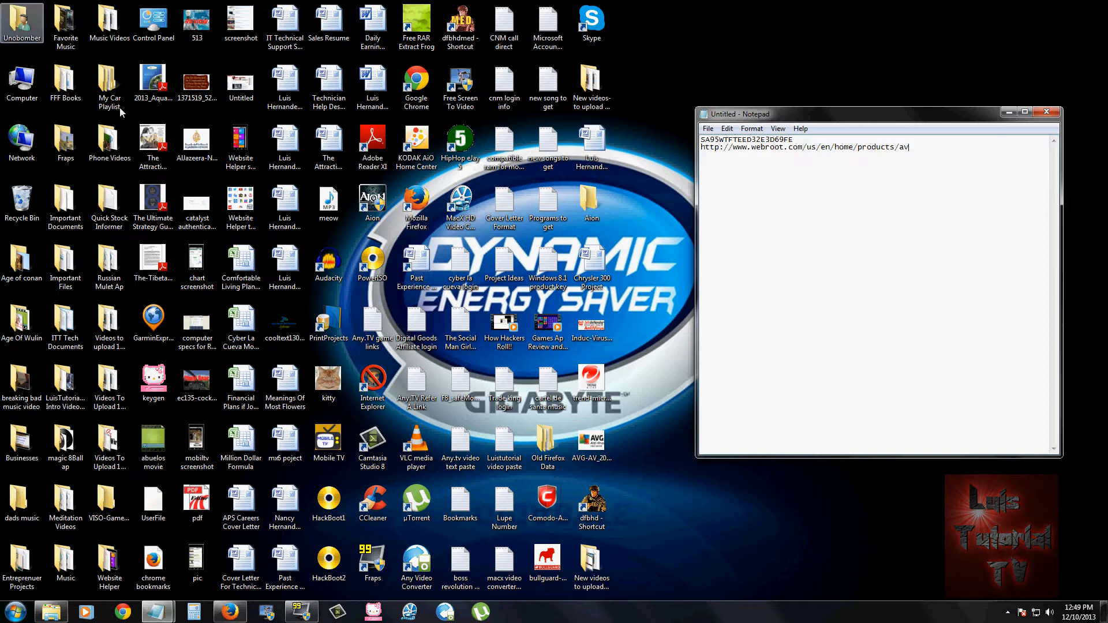
{"action": "mouse_move", "coordinate": [663, 316]}
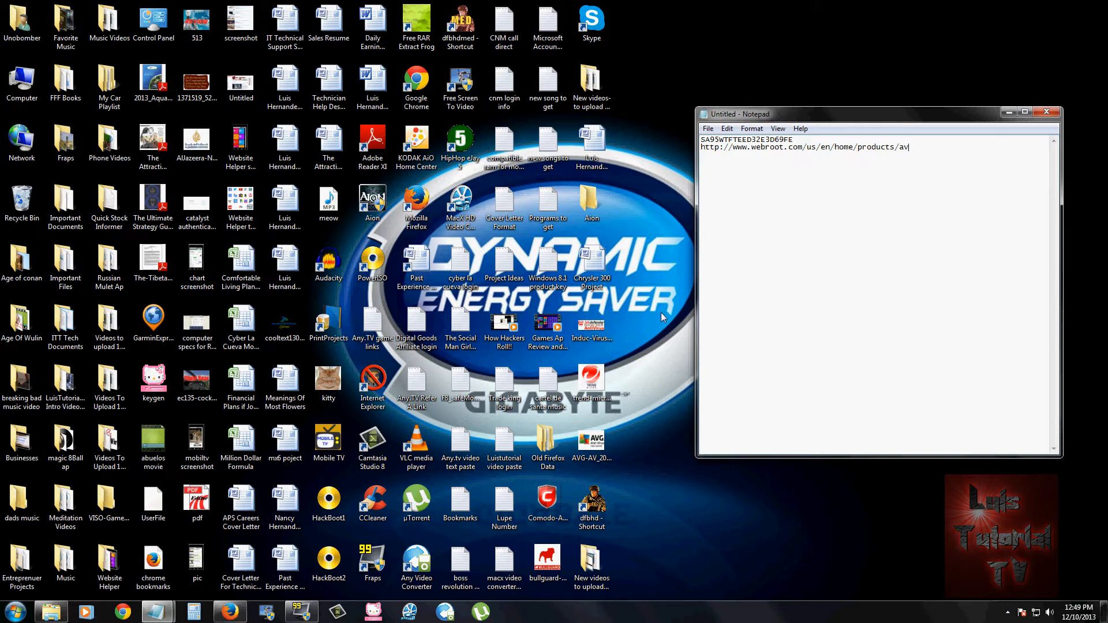
{"action": "mouse_move", "coordinate": [622, 509]}
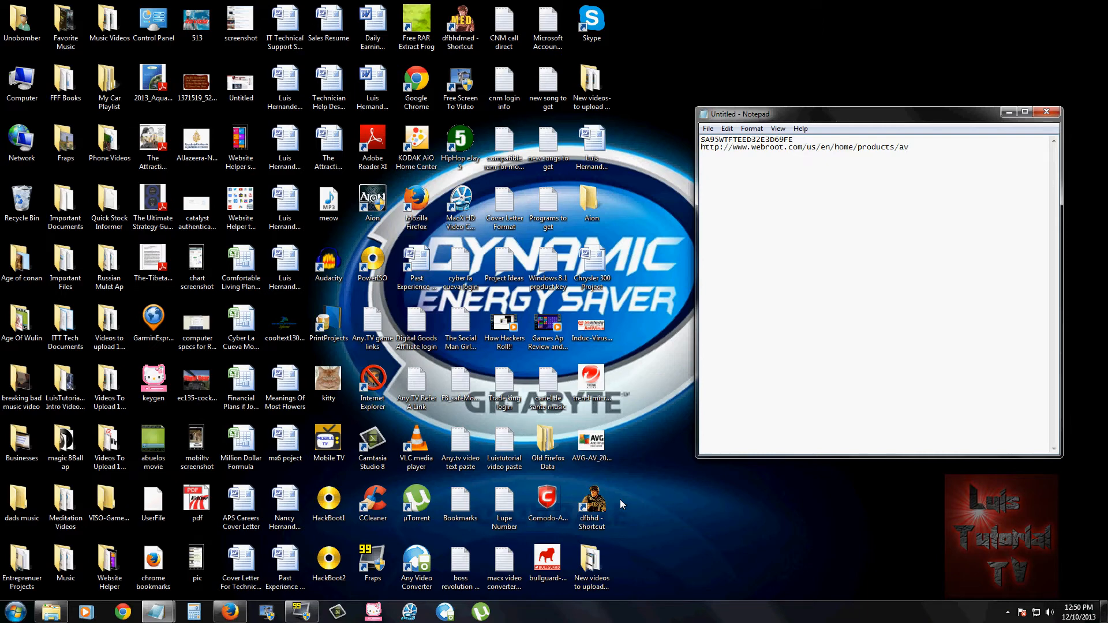
{"action": "mouse_move", "coordinate": [657, 509]}
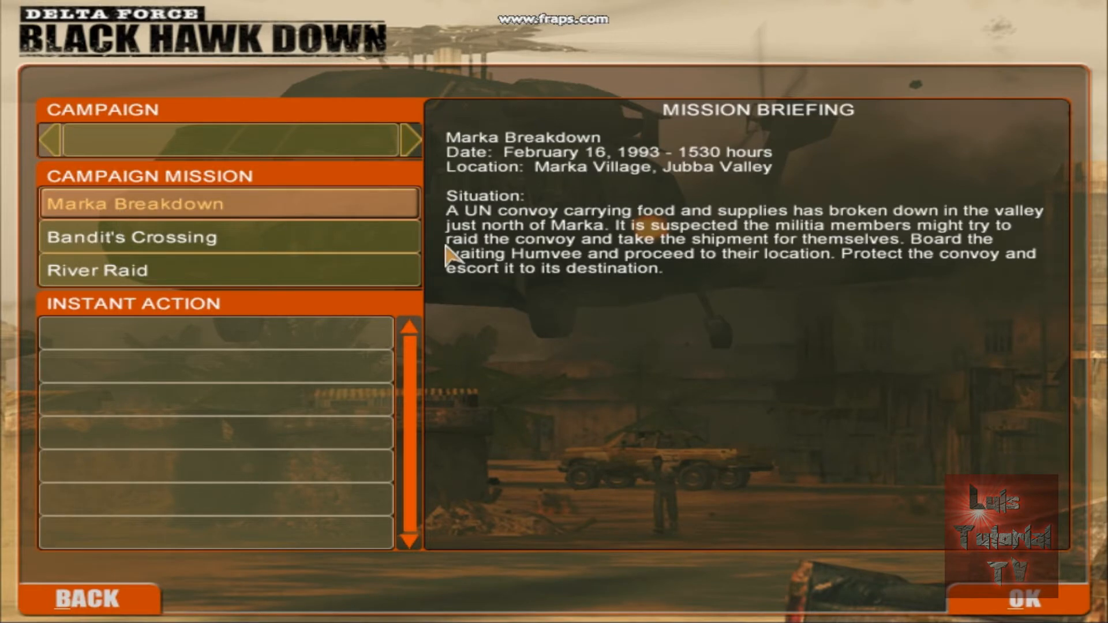
Confirm Marka Breakdown, switch the secondary weapon to Shotgun, and start the new mission.
{"action": "left_click", "coordinate": [1025, 599]}
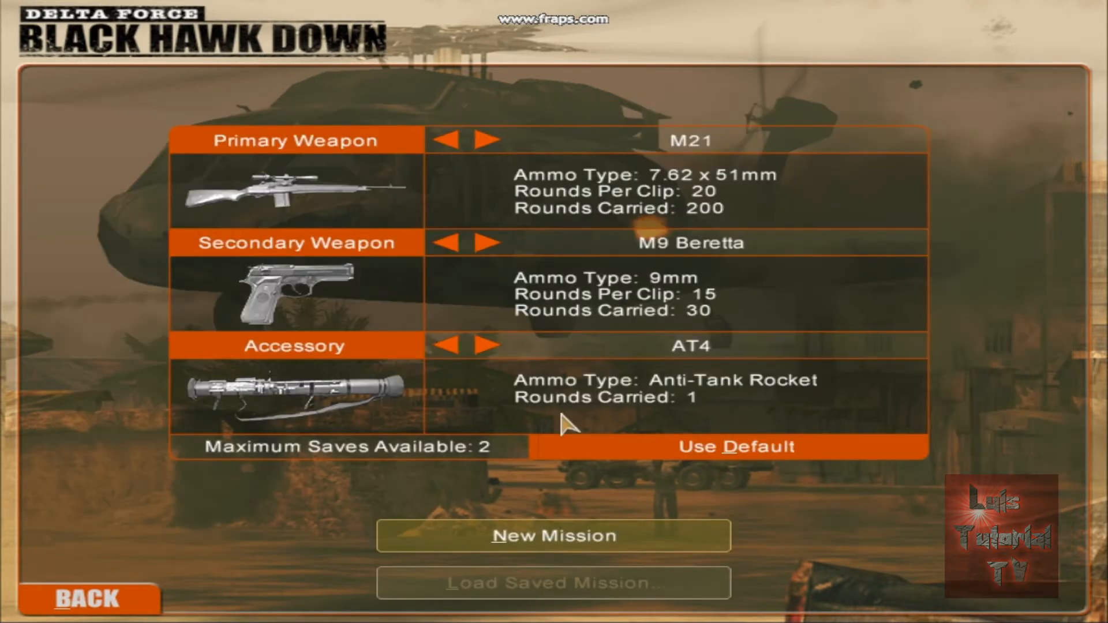
{"action": "mouse_move", "coordinate": [449, 141]}
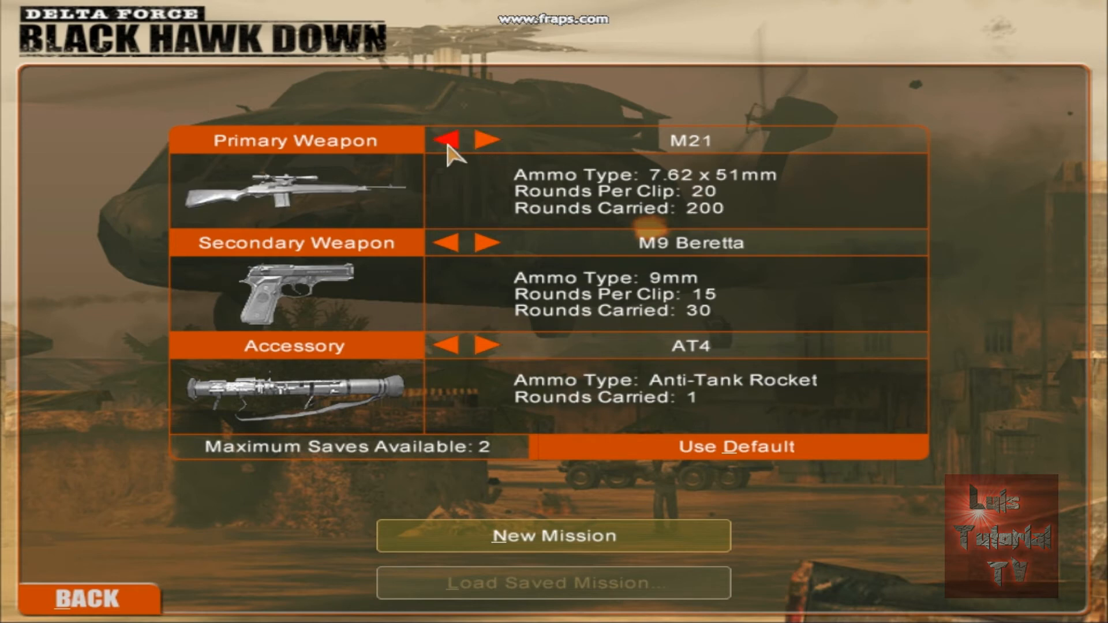
{"action": "left_click", "coordinate": [488, 243]}
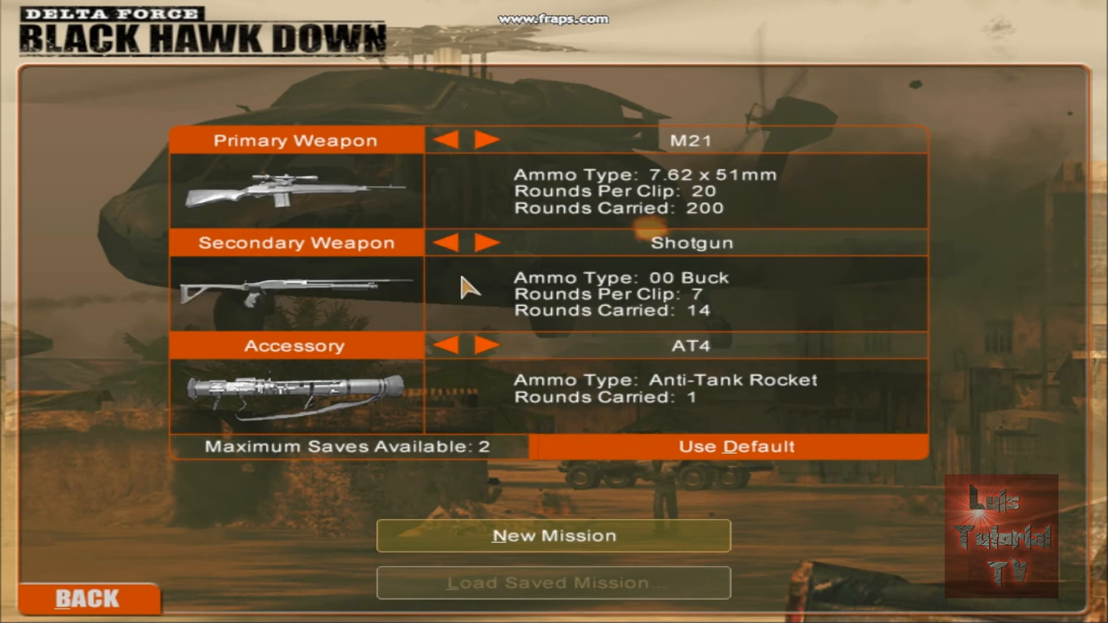
{"action": "left_click", "coordinate": [553, 535]}
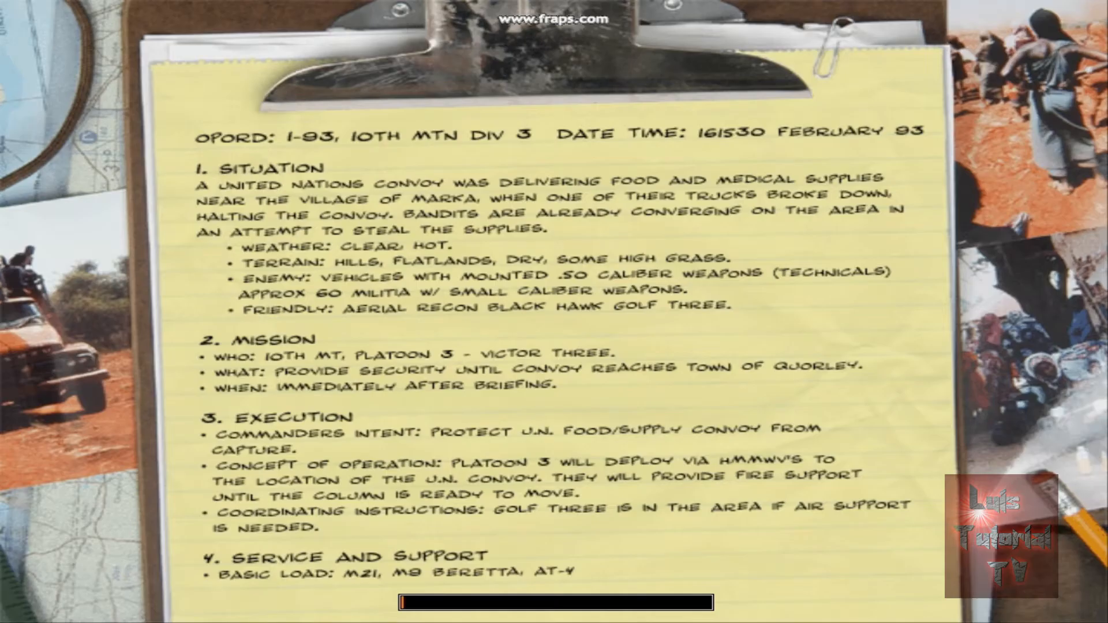